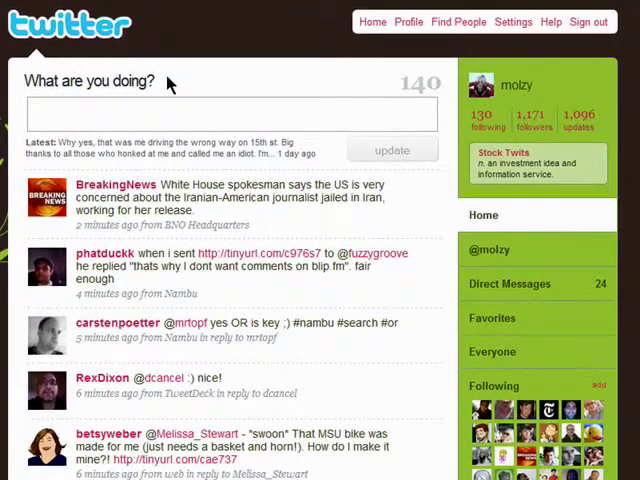
pyautogui.moveTo(513, 22)
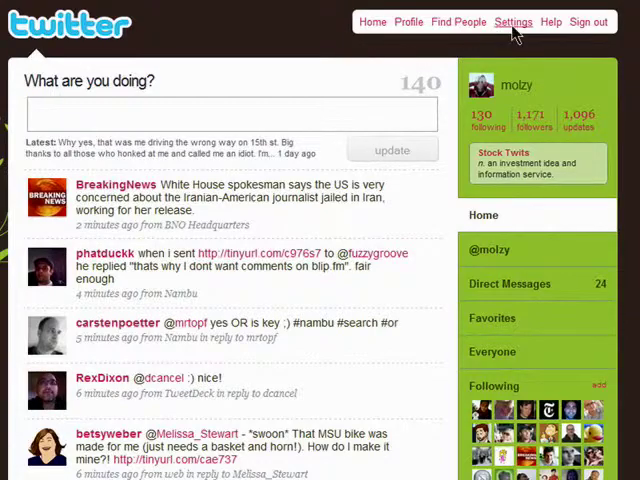
# Go from the home timeline through Settings to the 'Display updates on your web page' widget page
pyautogui.click(513, 22)
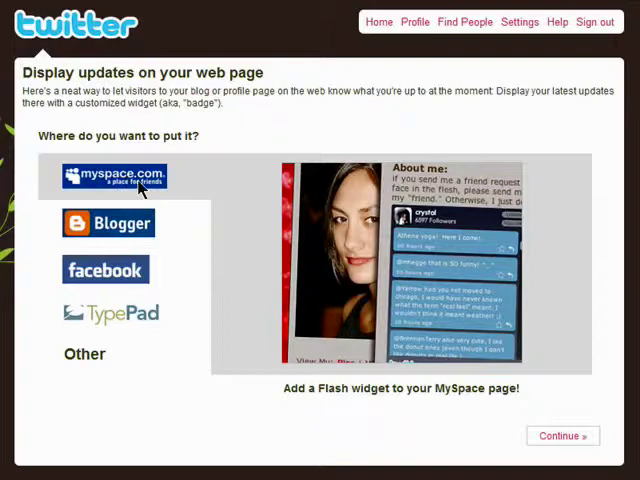
# Preview the MySpace and other widget destinations, then choose Blogger
pyautogui.click(109, 222)
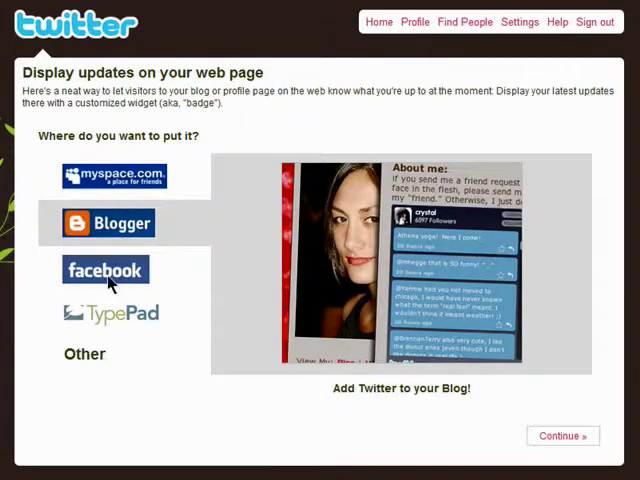
pyautogui.click(106, 269)
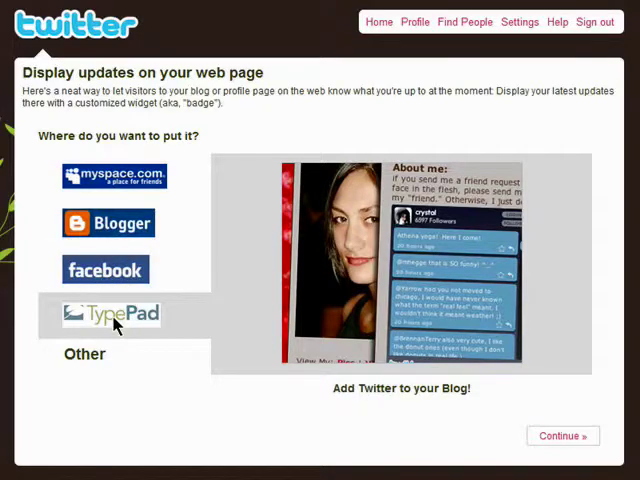
pyautogui.moveTo(137, 363)
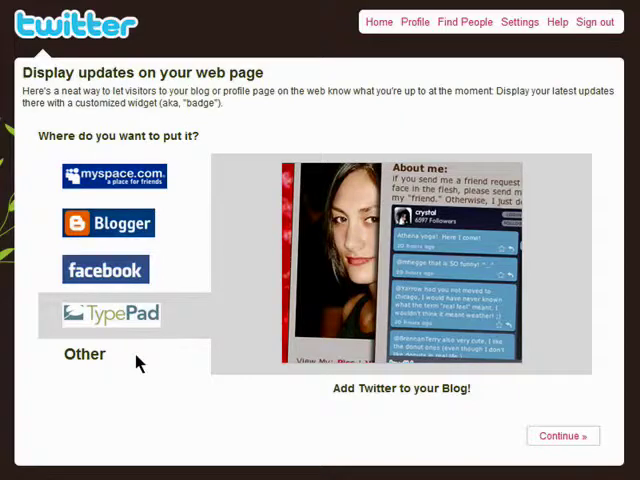
pyautogui.click(84, 354)
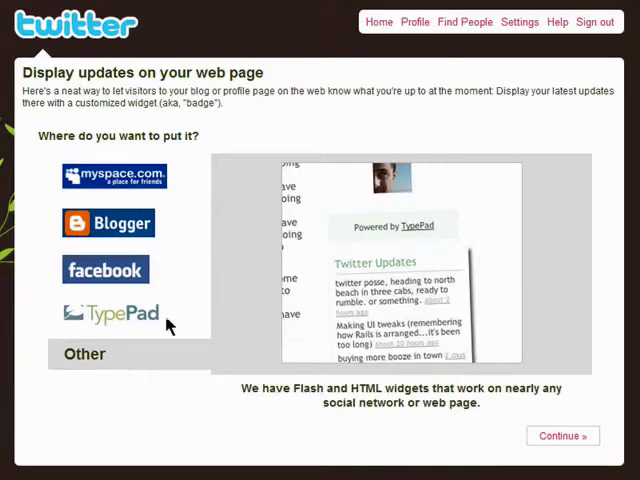
pyautogui.click(108, 223)
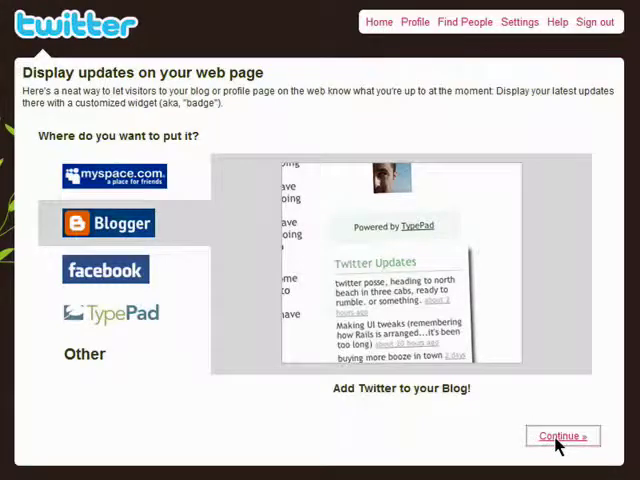
# Keep 5 updates, retitle the Blogger widget 'My Tweets!!', and reveal its embed code
pyautogui.click(562, 435)
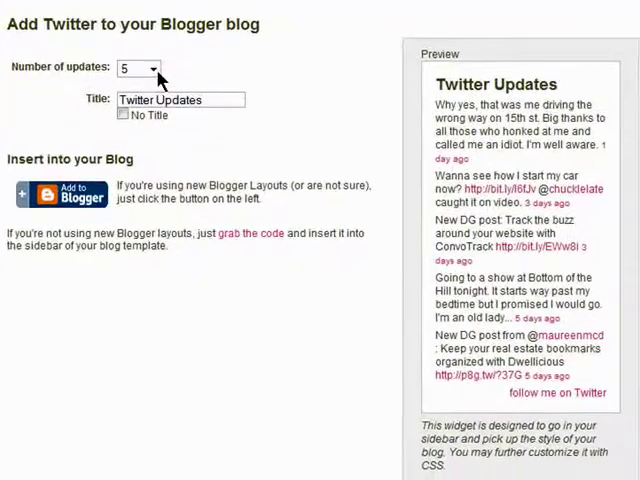
pyautogui.click(150, 65)
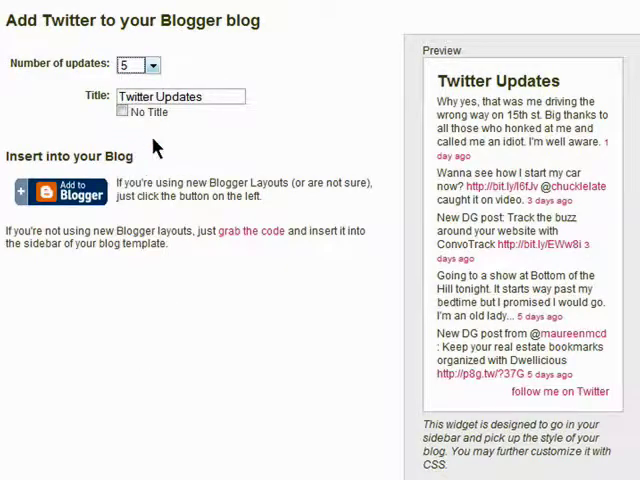
pyautogui.tripleClick(180, 96)
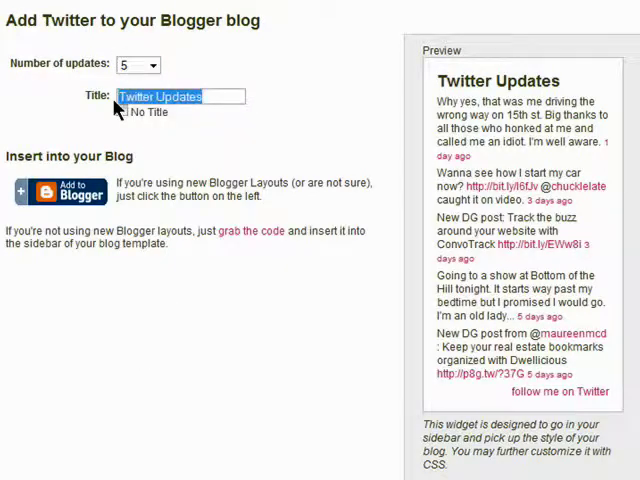
pyautogui.write('My Tweets!!')
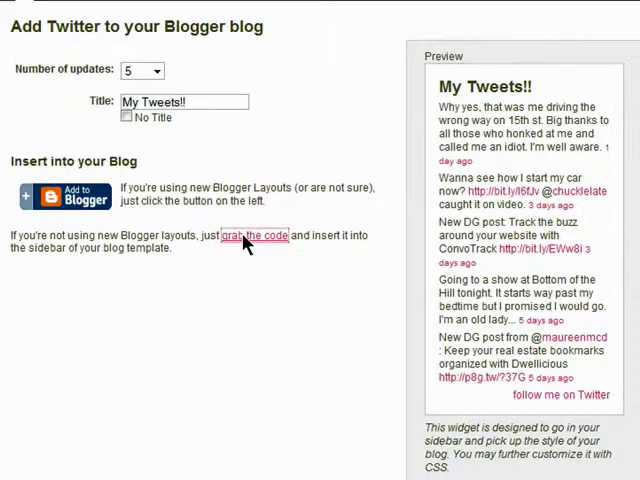
pyautogui.click(265, 236)
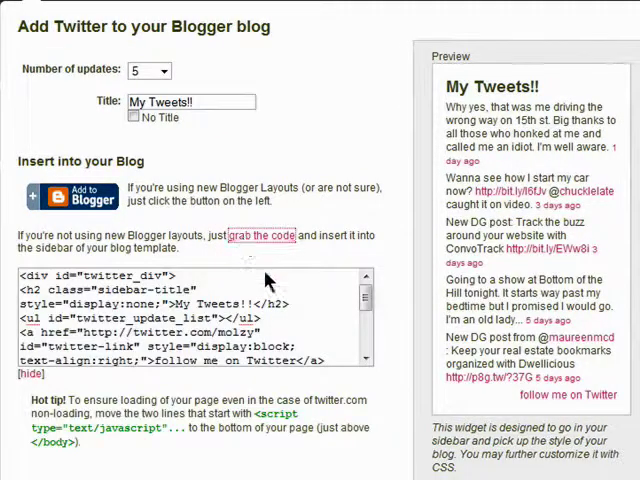